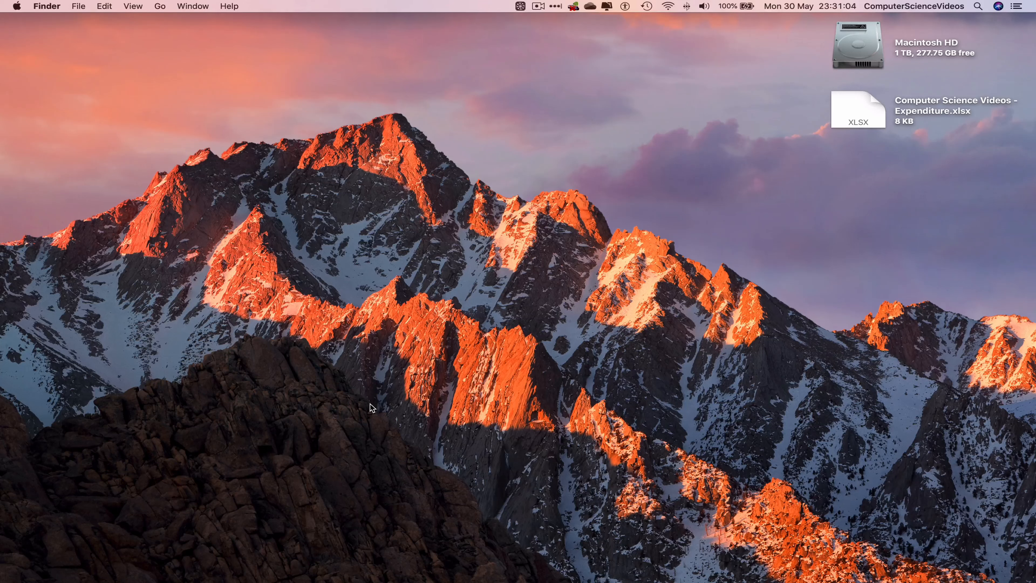
pyautogui.moveTo(446, 581)
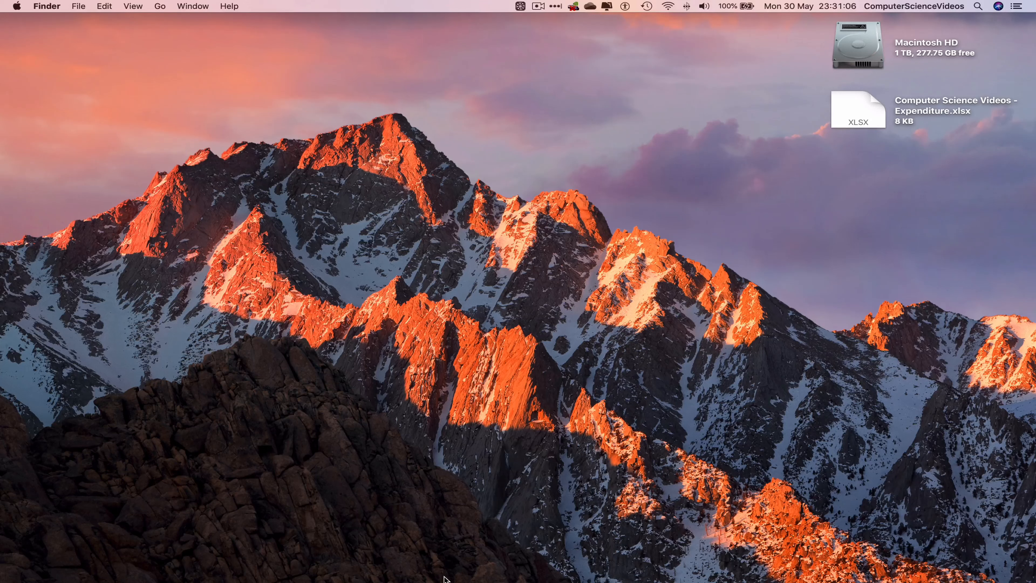
pyautogui.moveTo(489, 464)
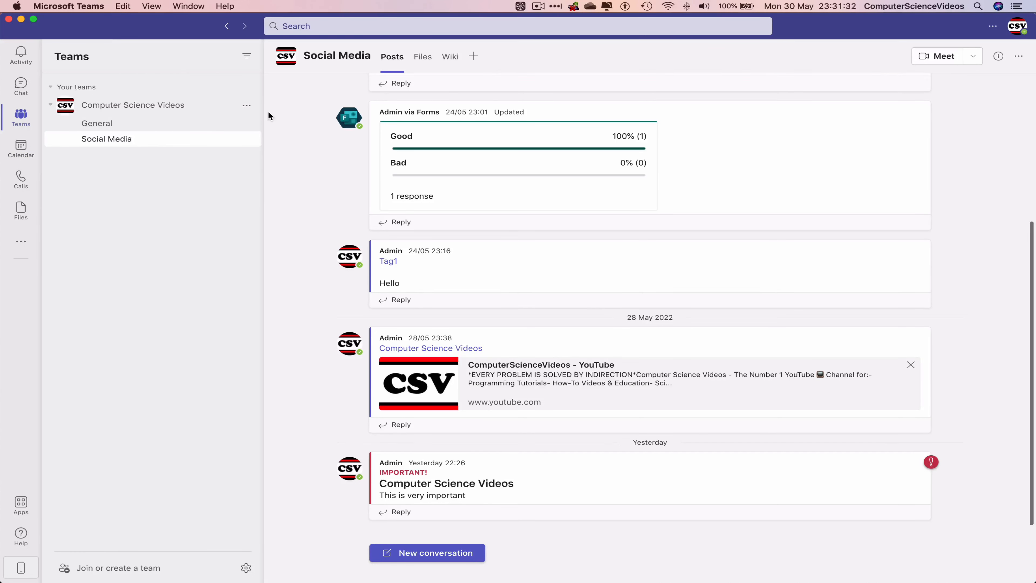
pyautogui.moveTo(214, 115)
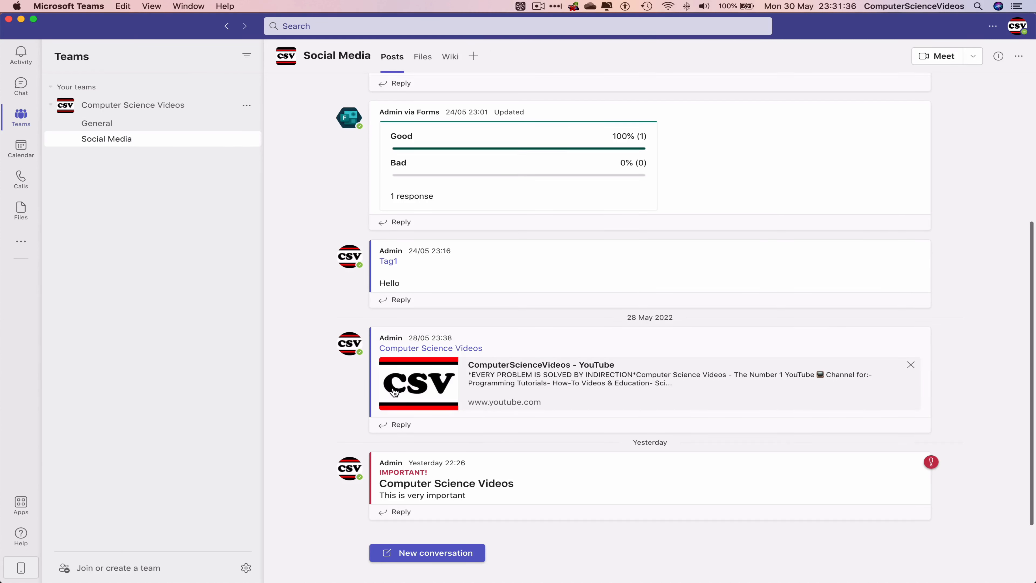
# Step: Begin a new conversation in the Social Media channel and expand the formatting composer
pyautogui.click(427, 552)
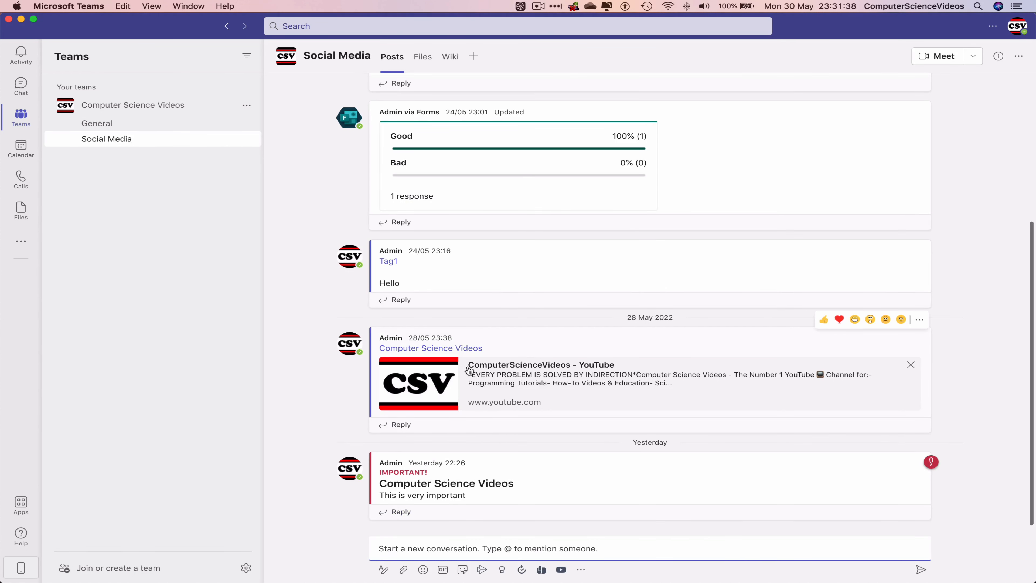
pyautogui.moveTo(392, 391)
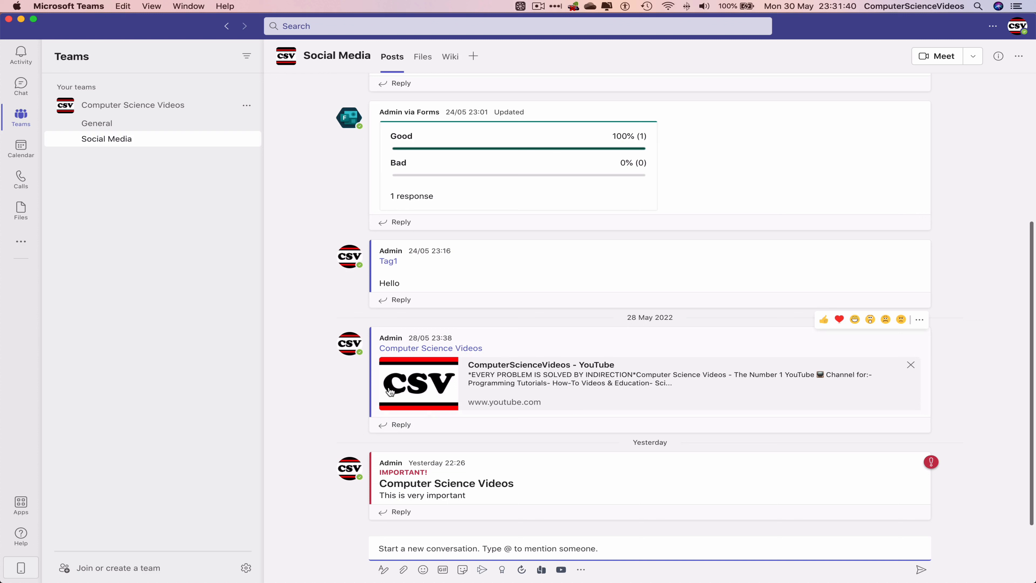
pyautogui.moveTo(421, 420)
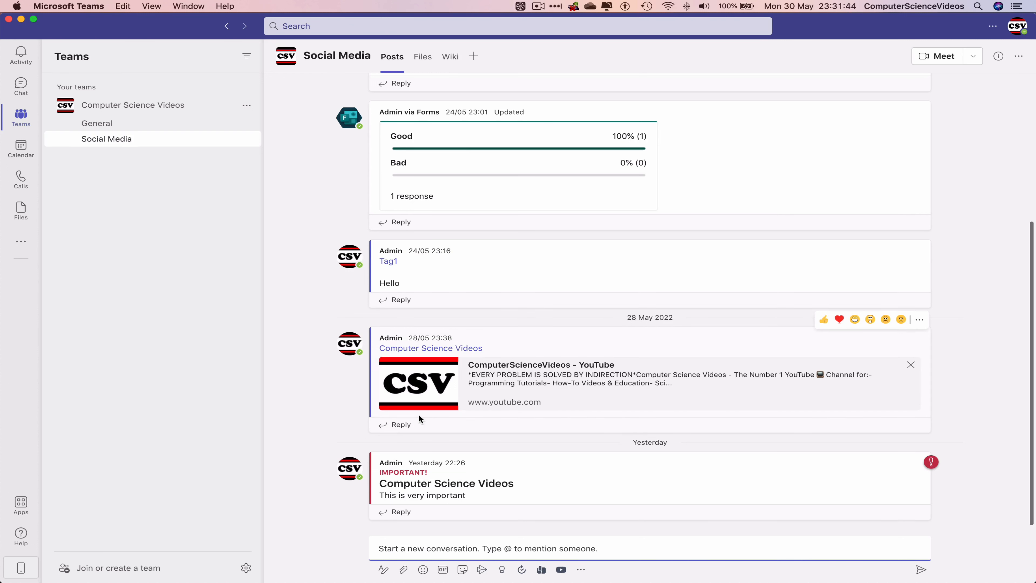
pyautogui.moveTo(522, 505)
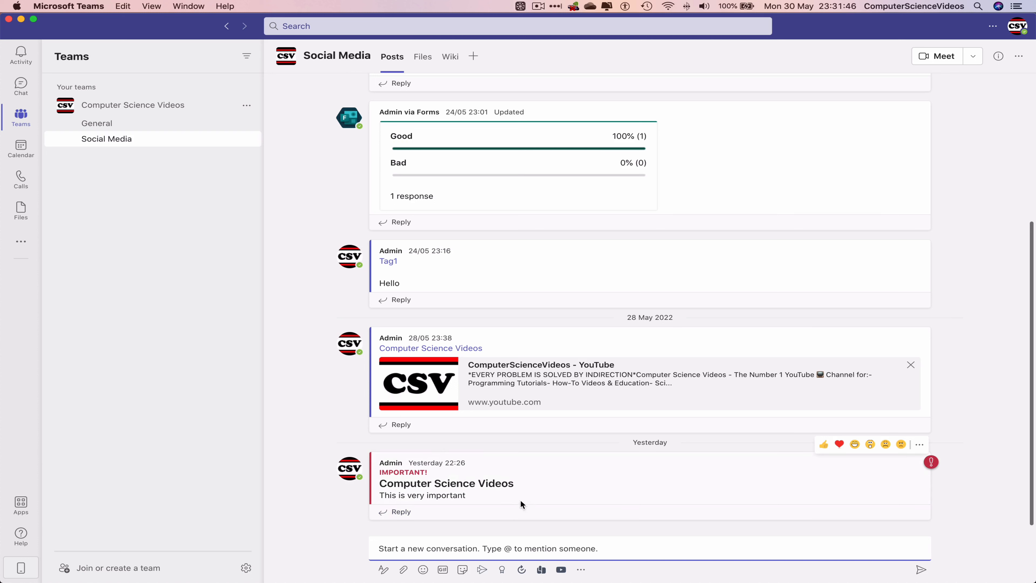
pyautogui.moveTo(477, 492)
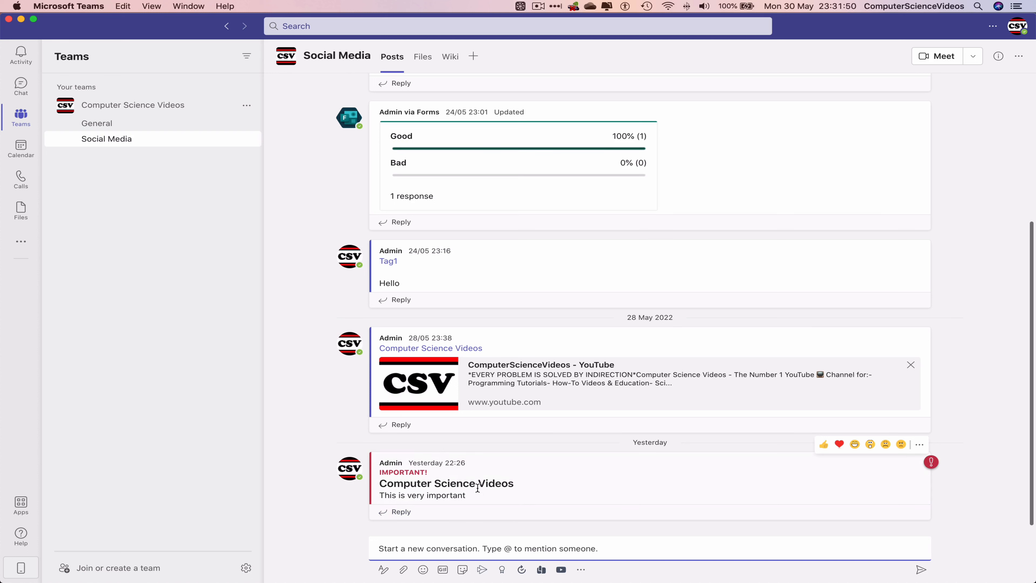
pyautogui.moveTo(384, 570)
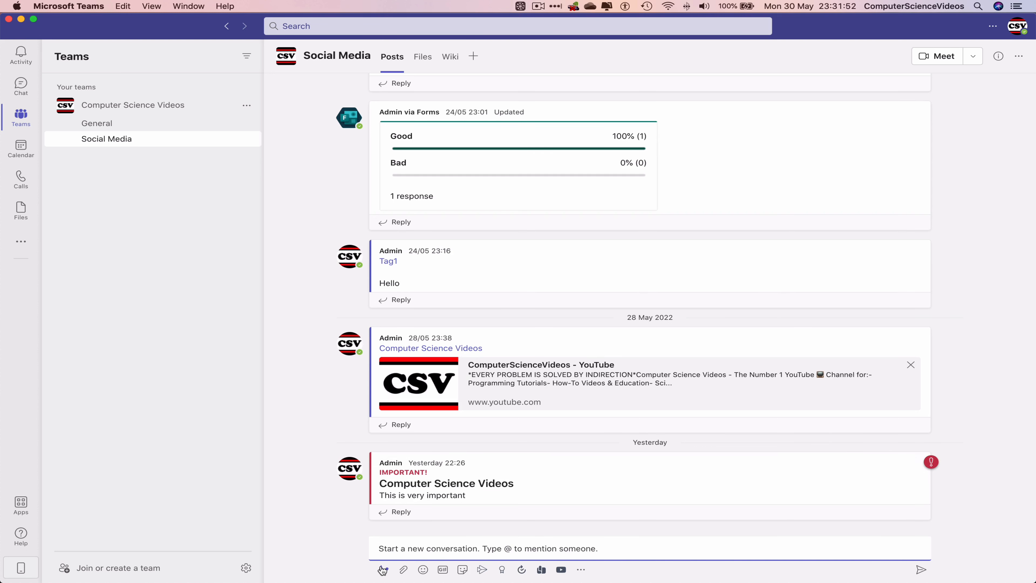
pyautogui.click(382, 569)
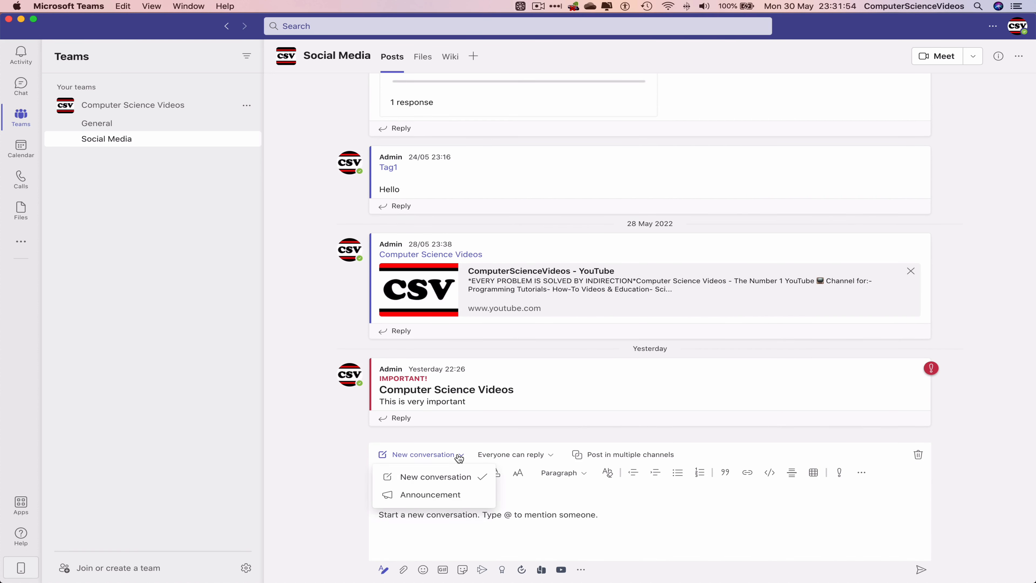
# Step: Make the post an Announcement with the headline 'Computer Science Videos'
pyautogui.click(430, 494)
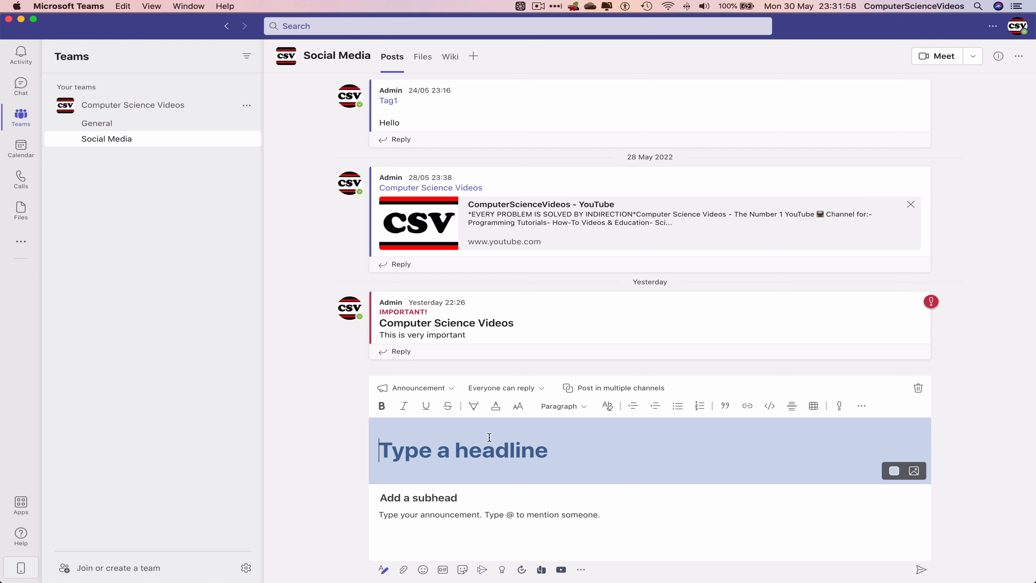
pyautogui.write('Computer')
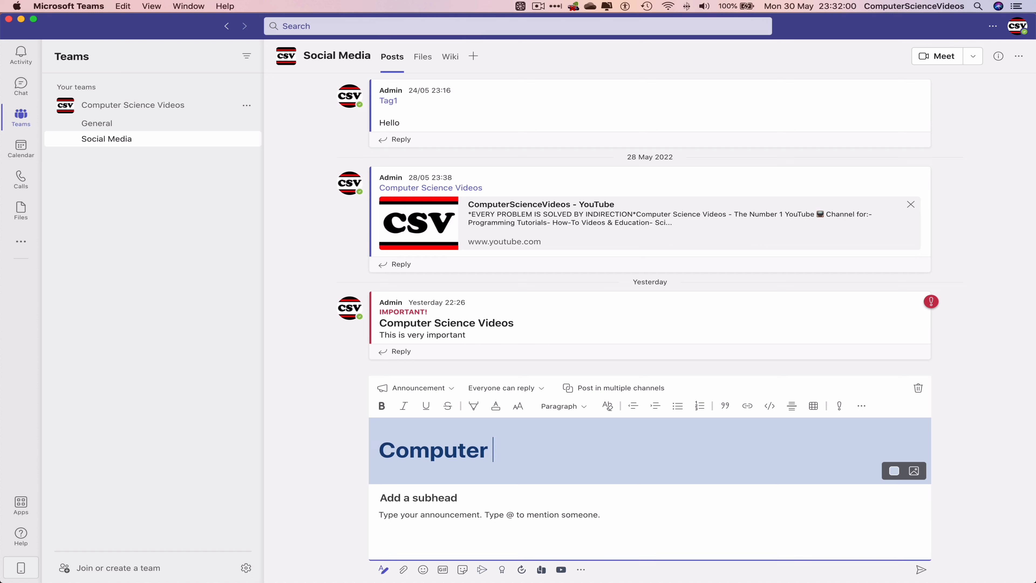
pyautogui.write('Scie')
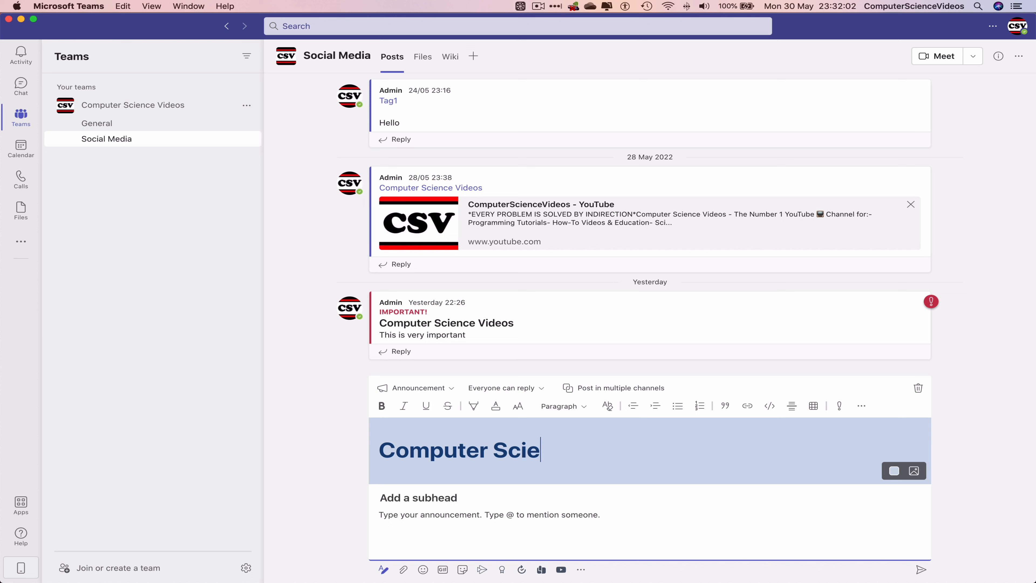
pyautogui.write('nce Vid')
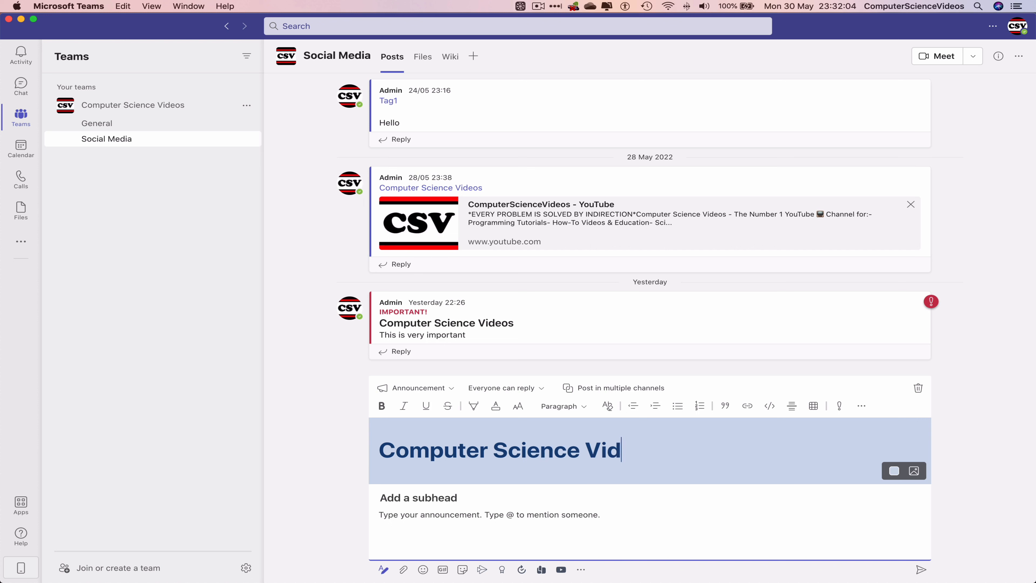
pyautogui.write('eos')
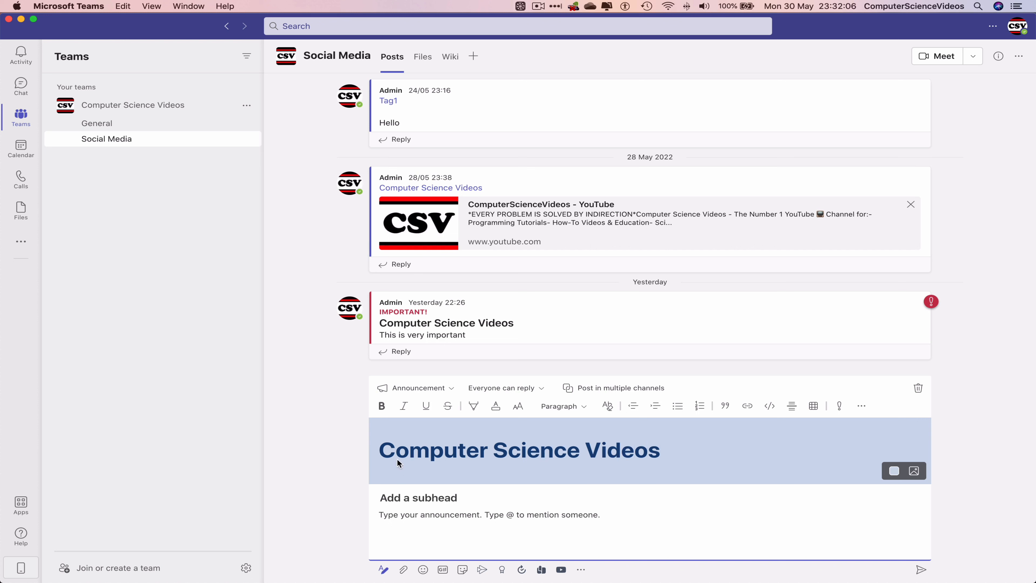
pyautogui.click(440, 497)
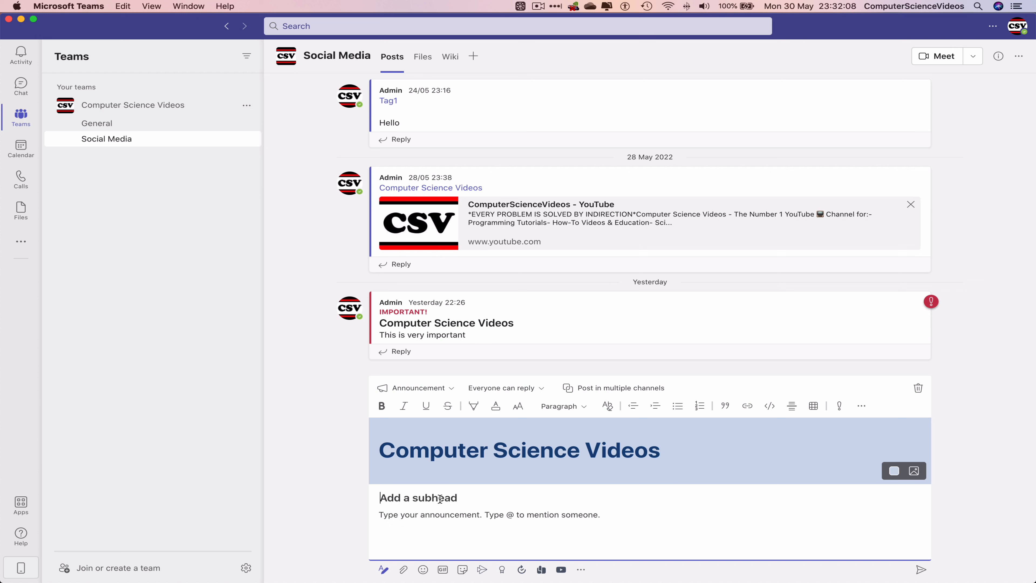
# Step: Enter the subhead 'Social Media' and the body text 'This is an announcement...'
pyautogui.write('SociA')
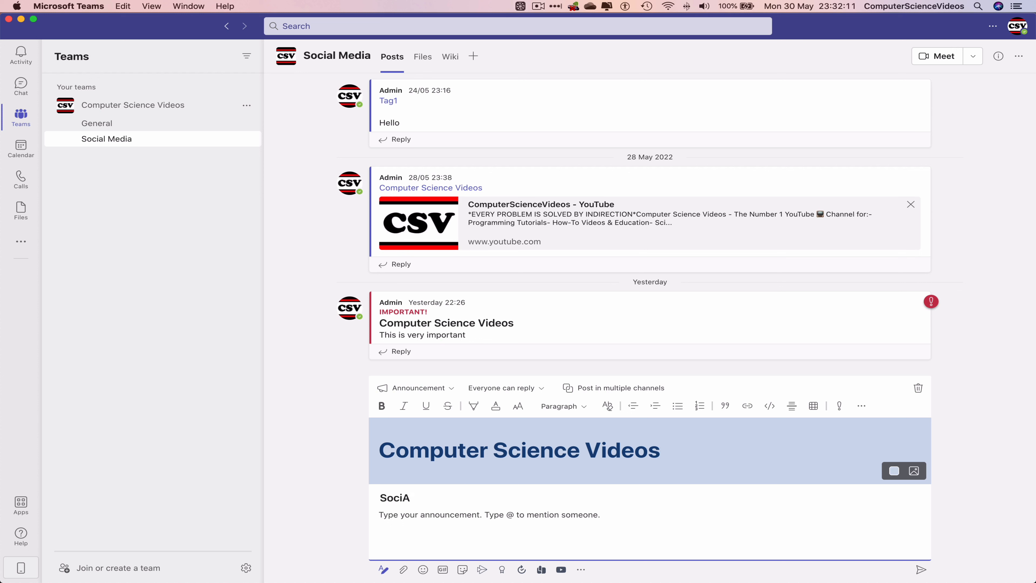
pyautogui.write('Social Media')
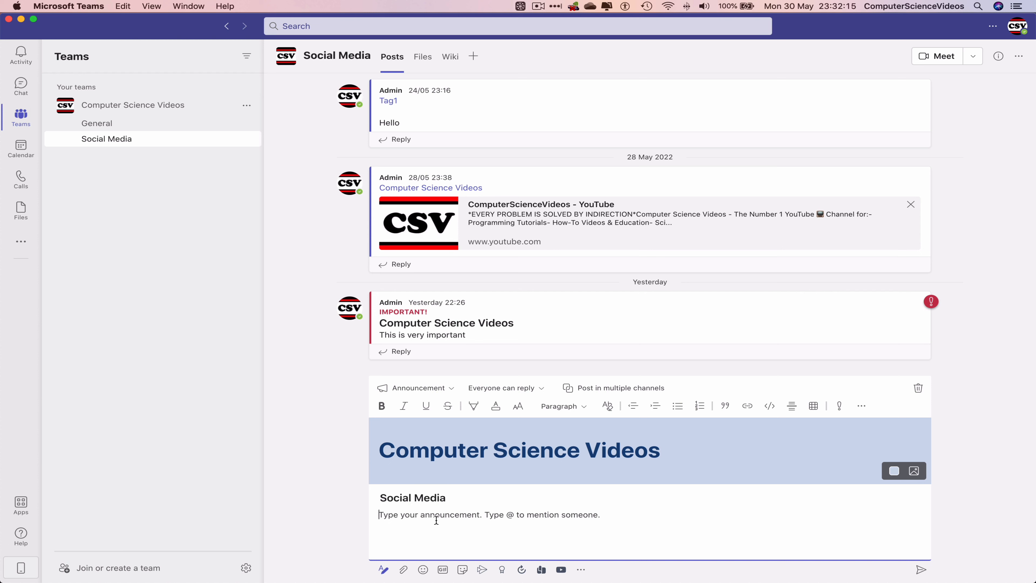
pyautogui.write('This is')
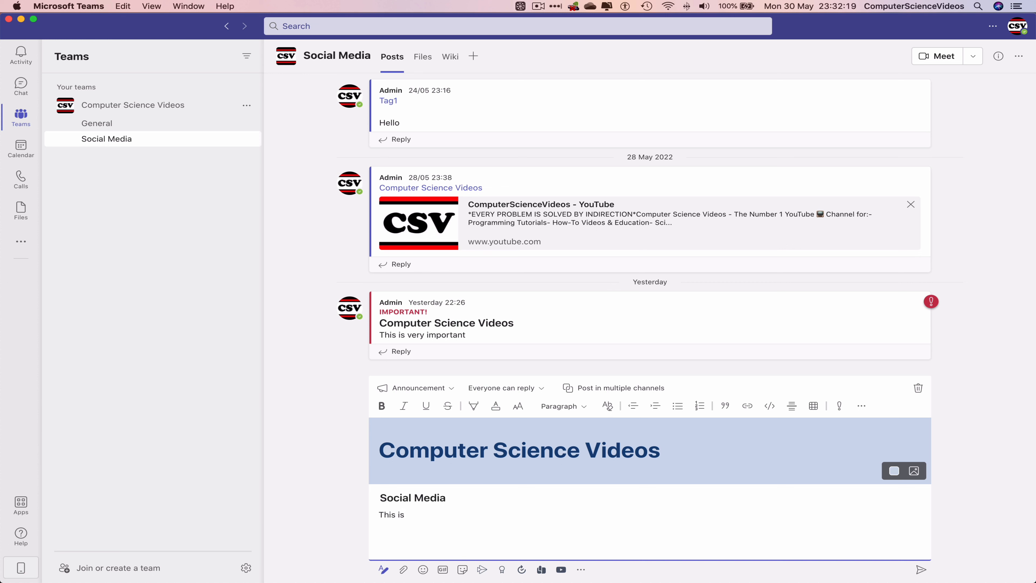
pyautogui.write('an announcement...')
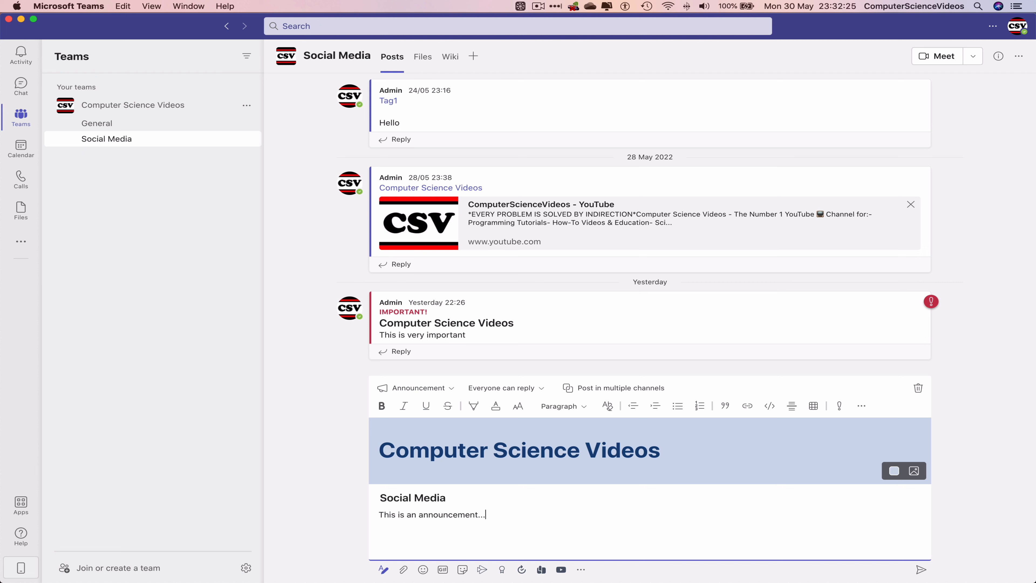
pyautogui.moveTo(523, 516)
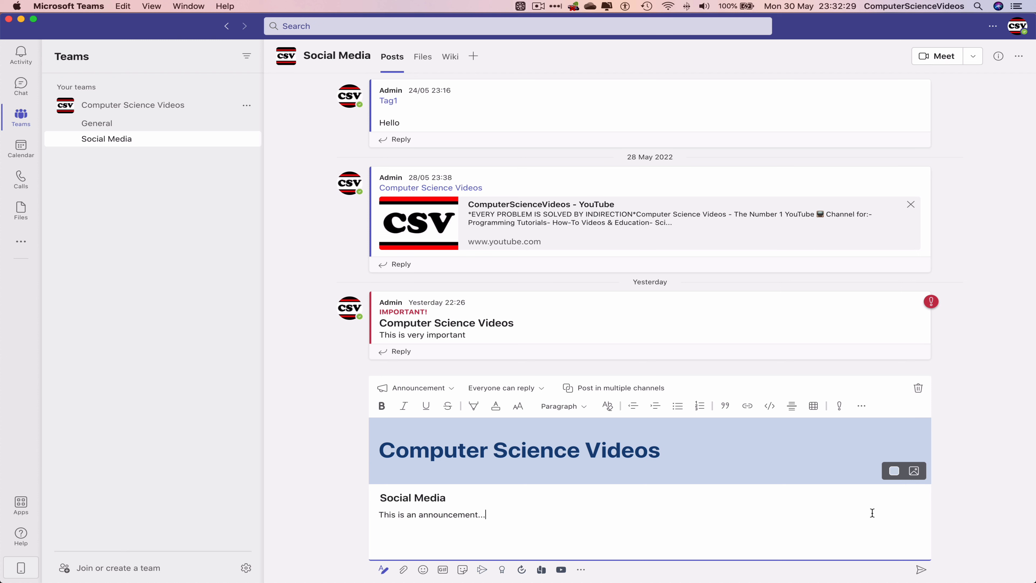
# Step: Send the announcement to the Social Media channel
pyautogui.click(920, 570)
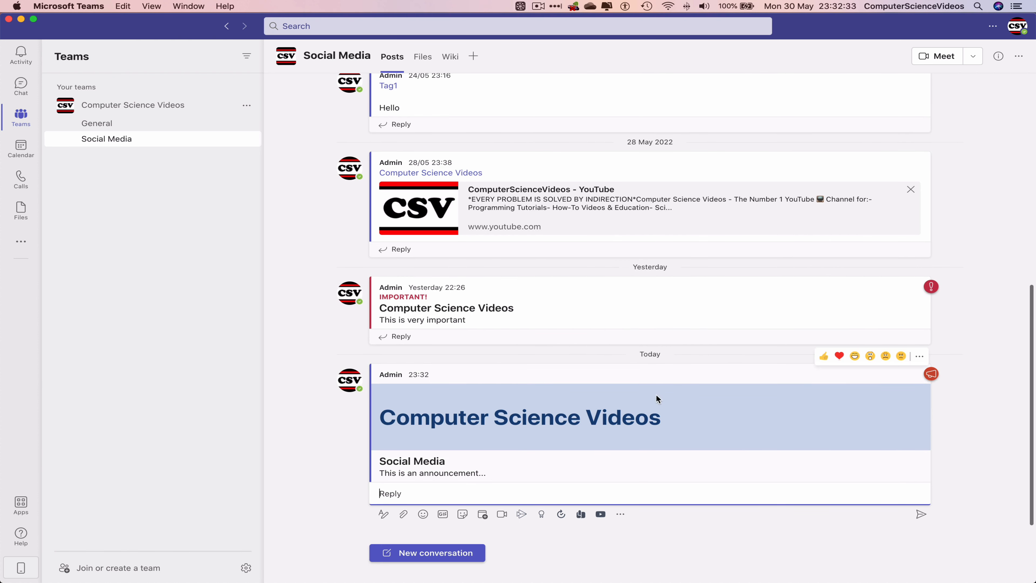
pyautogui.moveTo(574, 377)
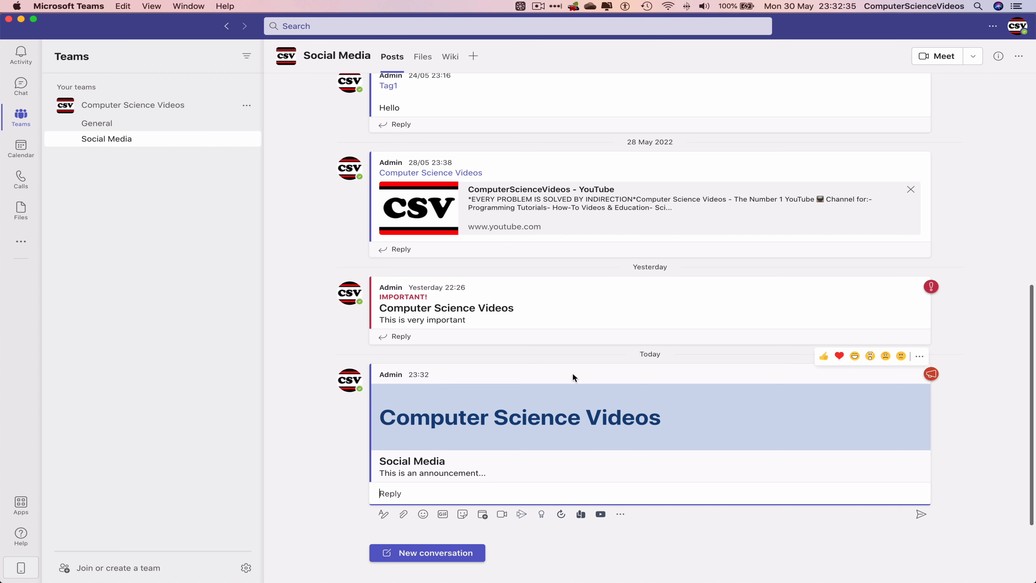
pyautogui.moveTo(519, 397)
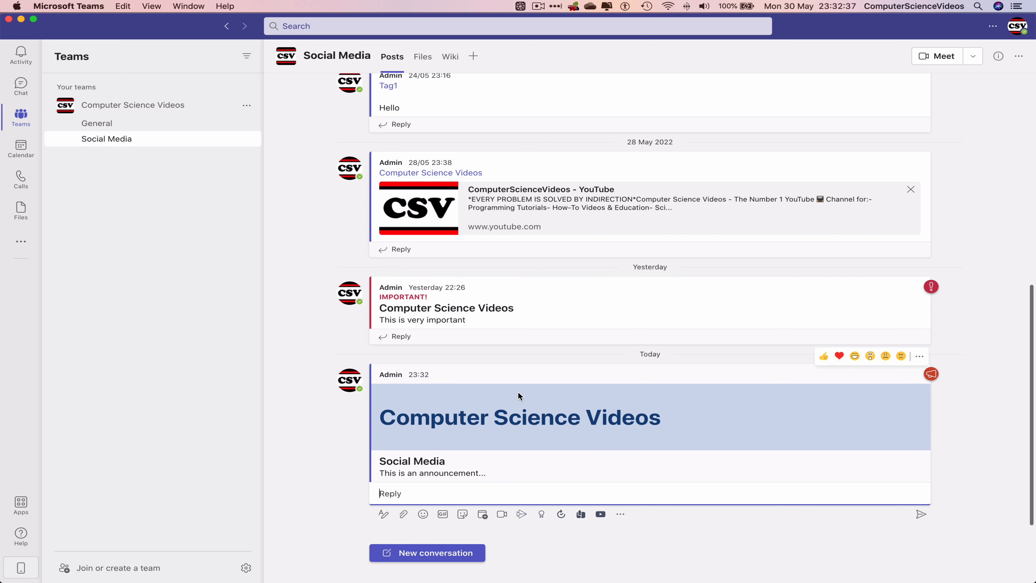